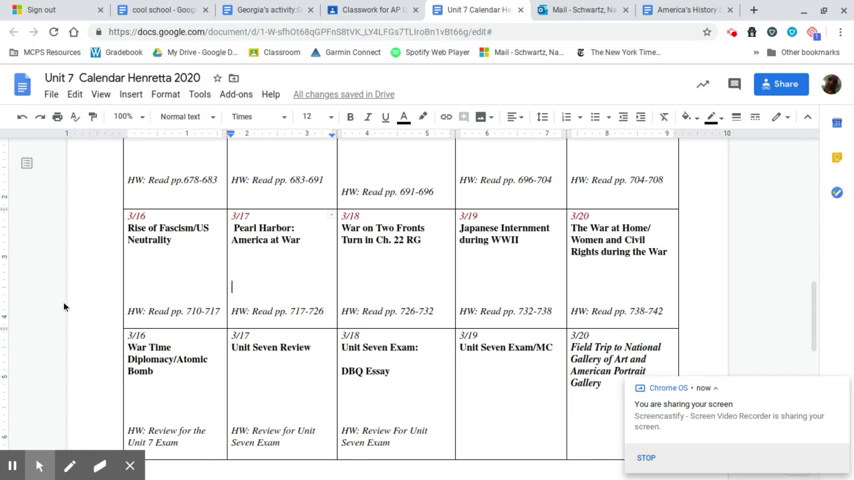
mouse_move(584, 286)
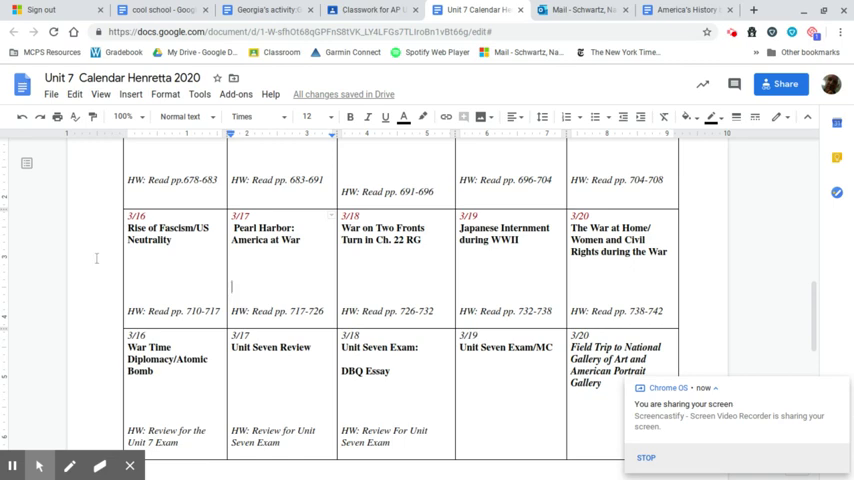
mouse_move(401, 272)
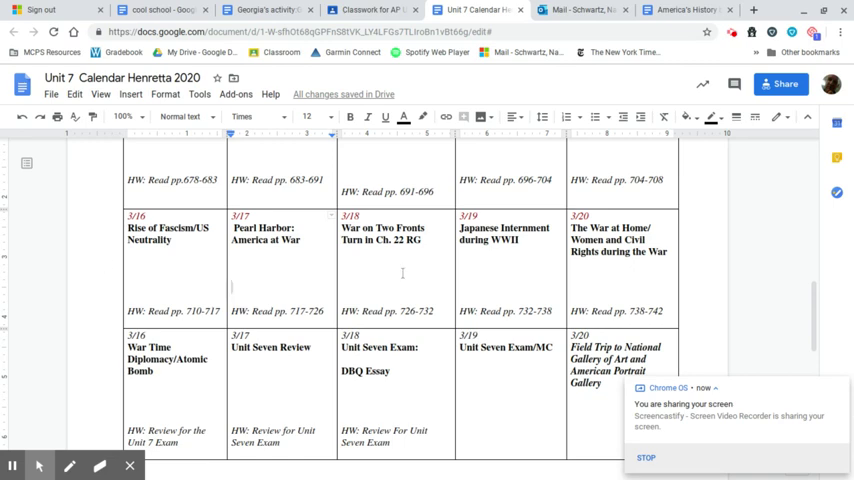